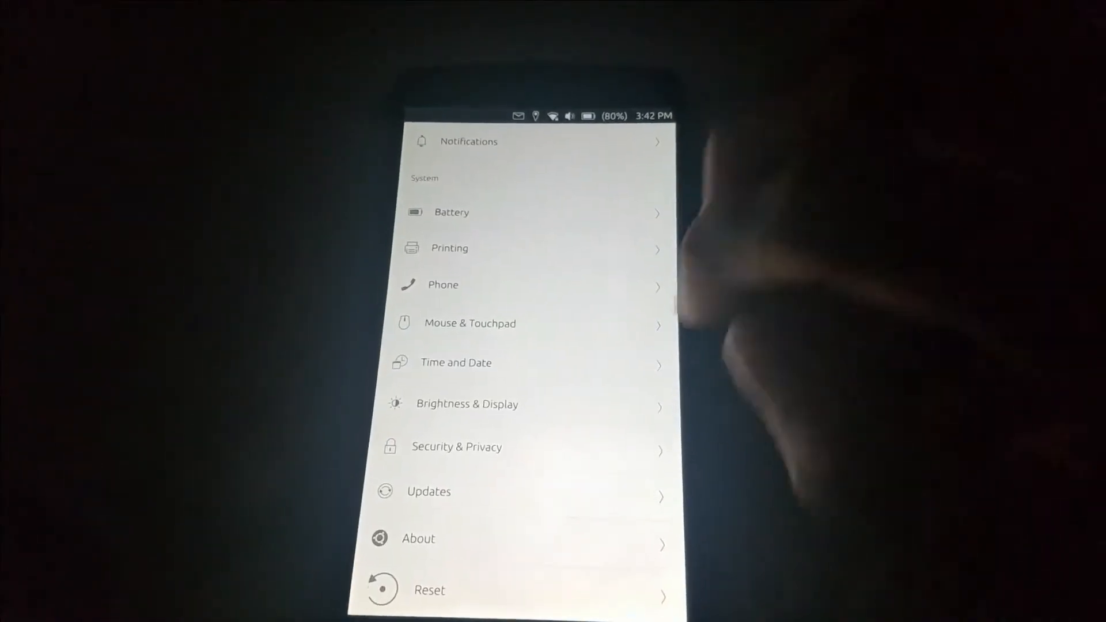
- View the Updates page confirming the software is up to date, then go back
{"action": "left_click", "coordinate": [428, 491]}
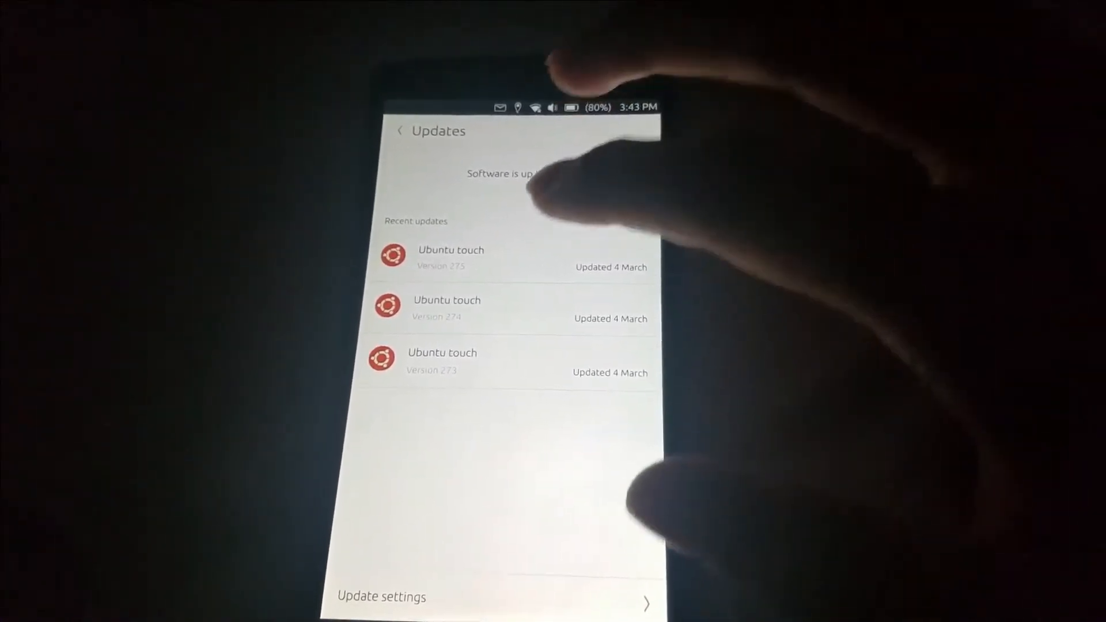
{"action": "left_click", "coordinate": [400, 131]}
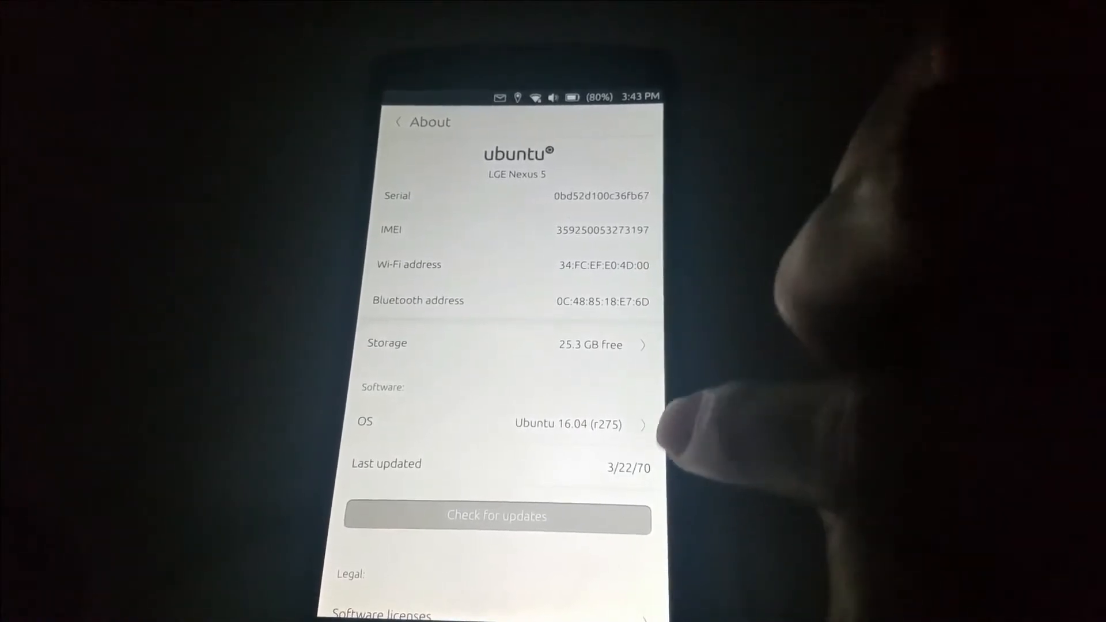
- Check the About page (Ubuntu 16.04 r275) and exit to the Apps drawer
{"action": "left_click", "coordinate": [568, 424]}
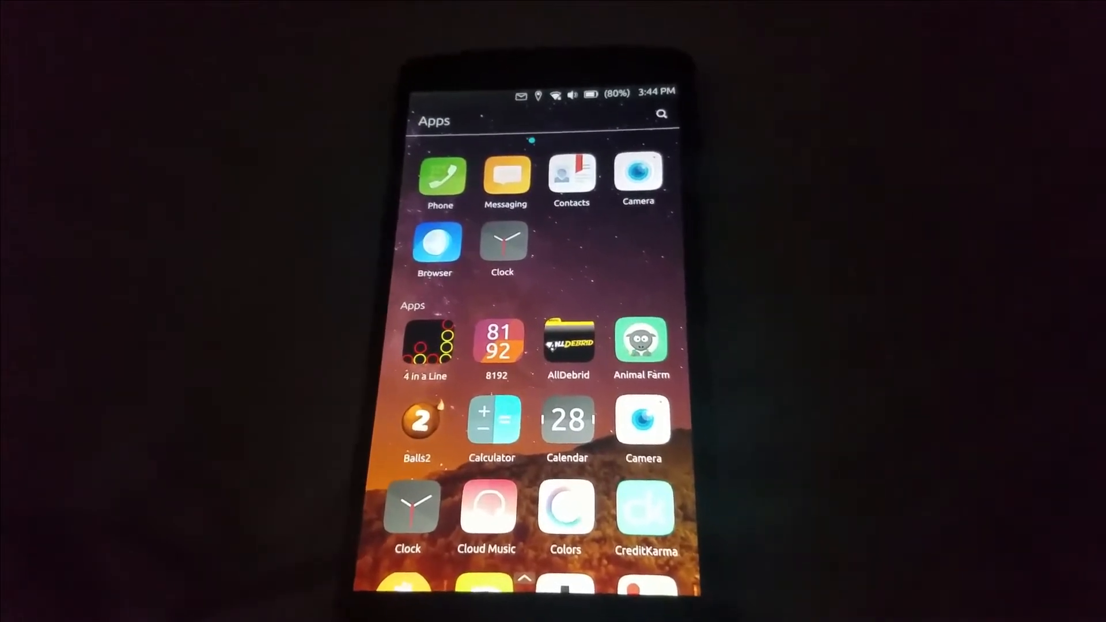
{"action": "scroll", "scroll_direction": "down", "scroll_amount": 3}
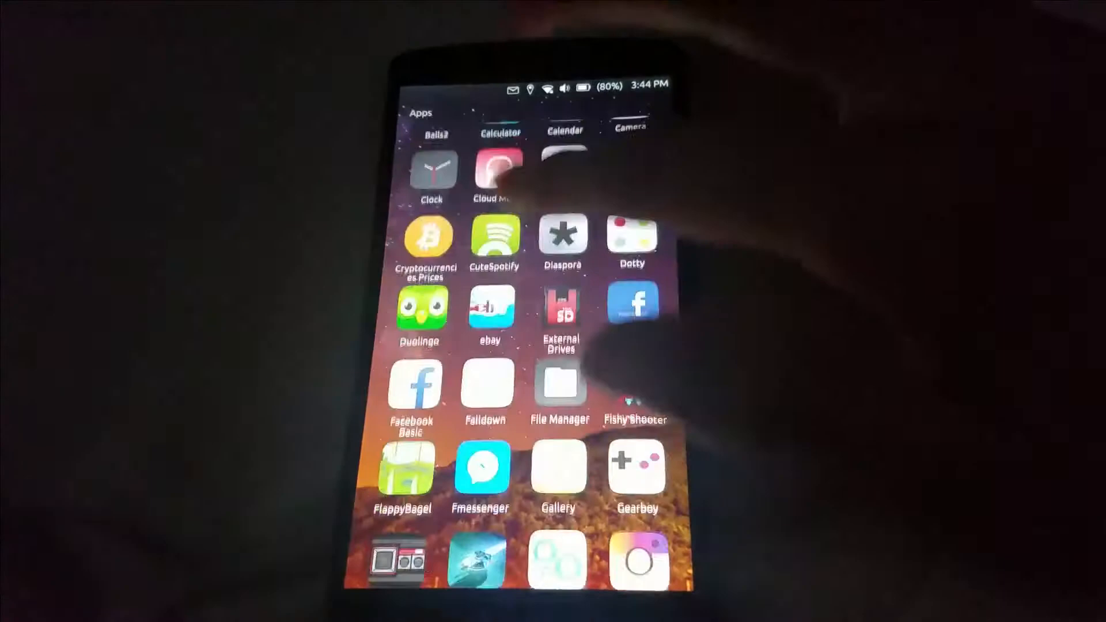
{"action": "scroll", "scroll_direction": "down", "scroll_amount": 3}
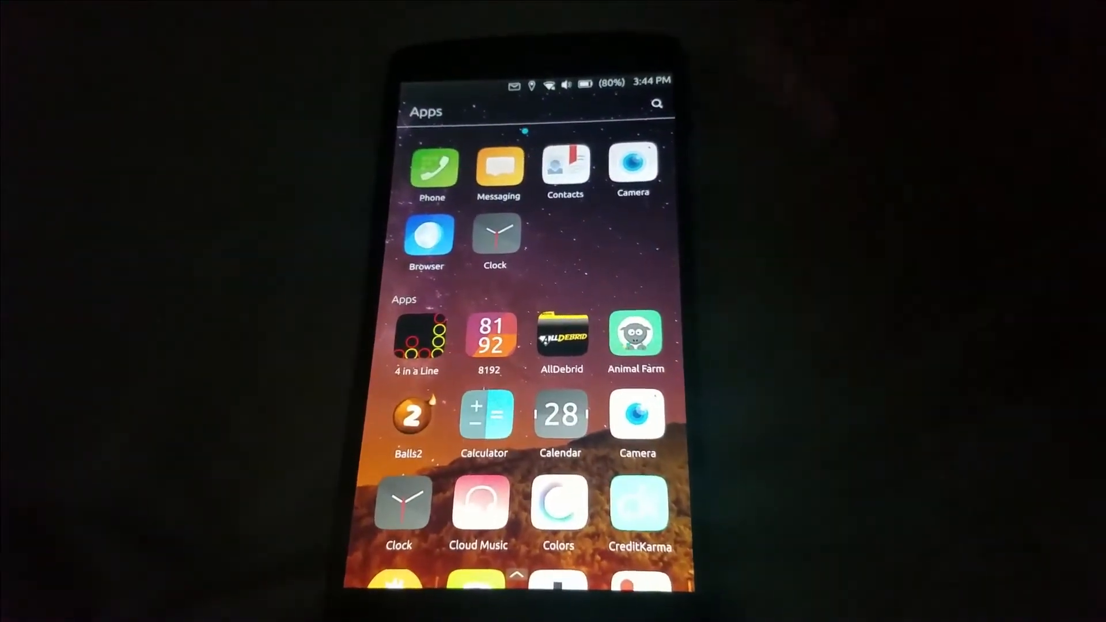
{"action": "scroll", "scroll_direction": "down", "scroll_amount": 3}
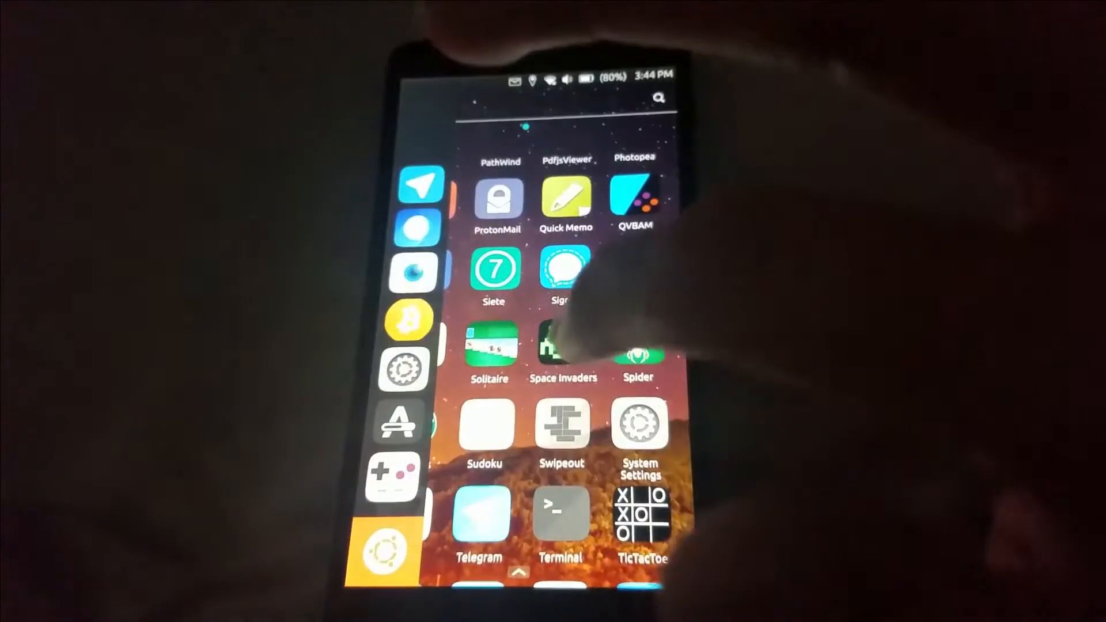
{"action": "scroll", "scroll_direction": "down", "scroll_amount": 3}
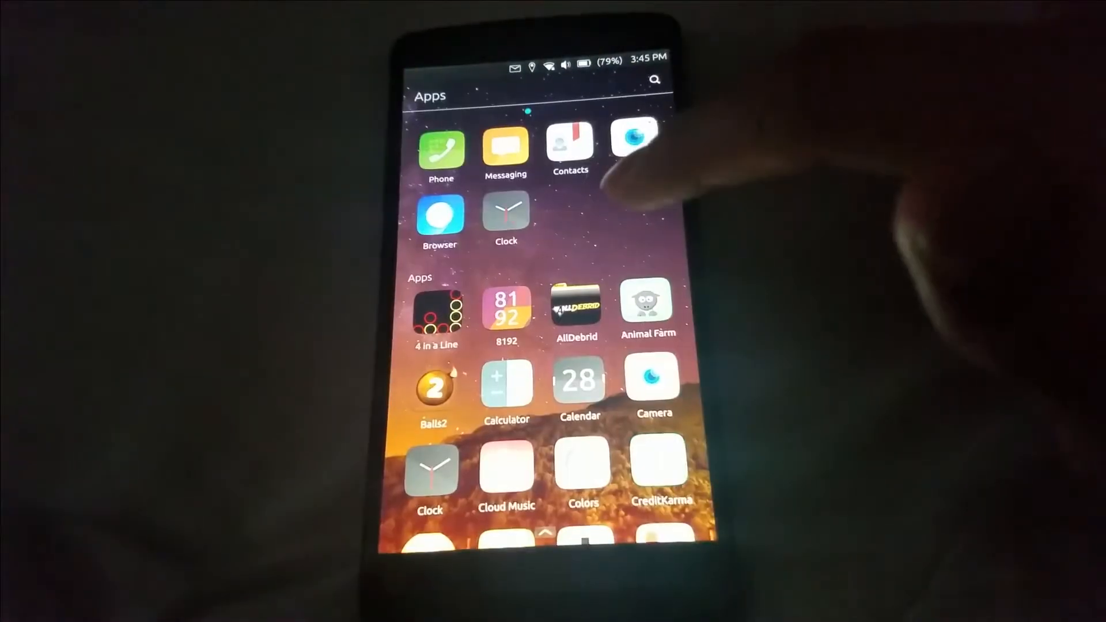
{"action": "scroll", "scroll_direction": "down", "scroll_amount": 3}
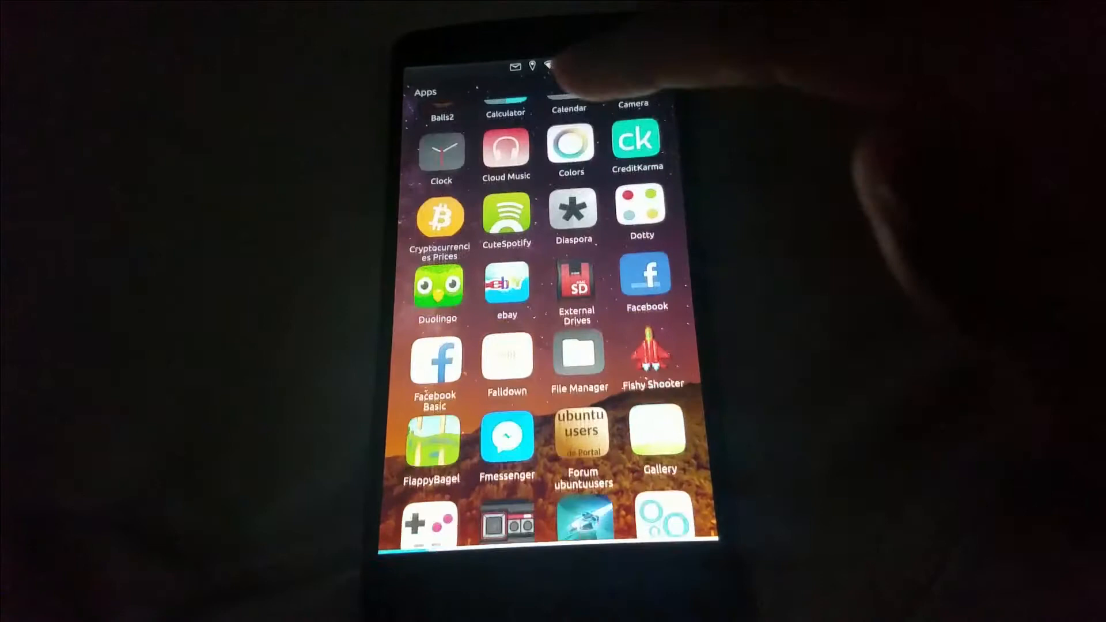
{"action": "scroll", "scroll_direction": "down", "scroll_amount": 3}
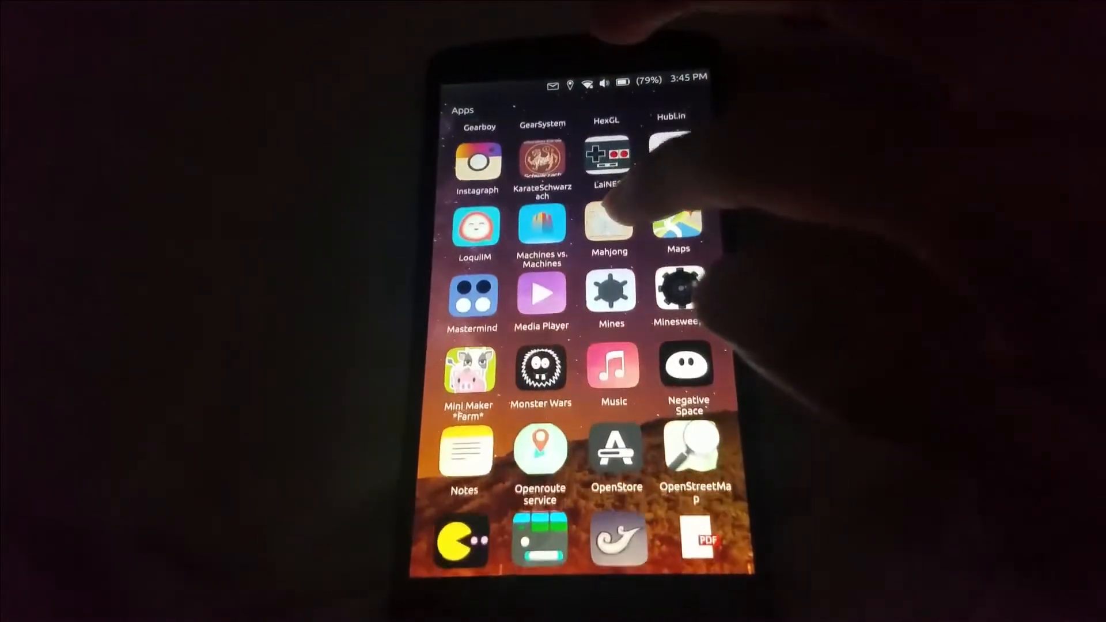
{"action": "scroll", "scroll_direction": "down", "scroll_amount": 3}
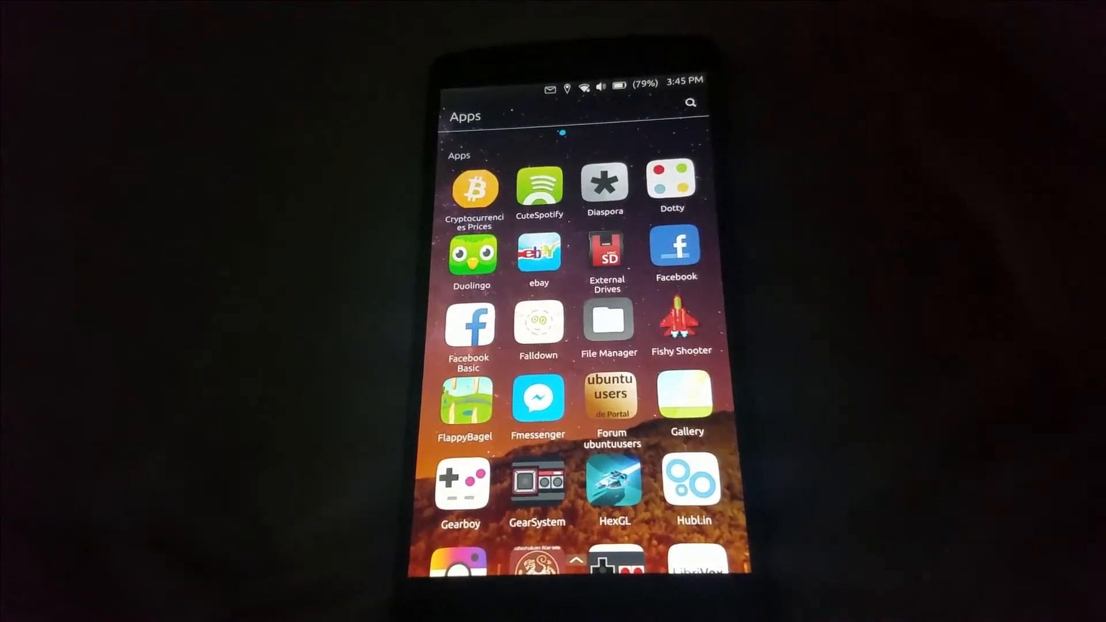
{"action": "left_click", "coordinate": [611, 398]}
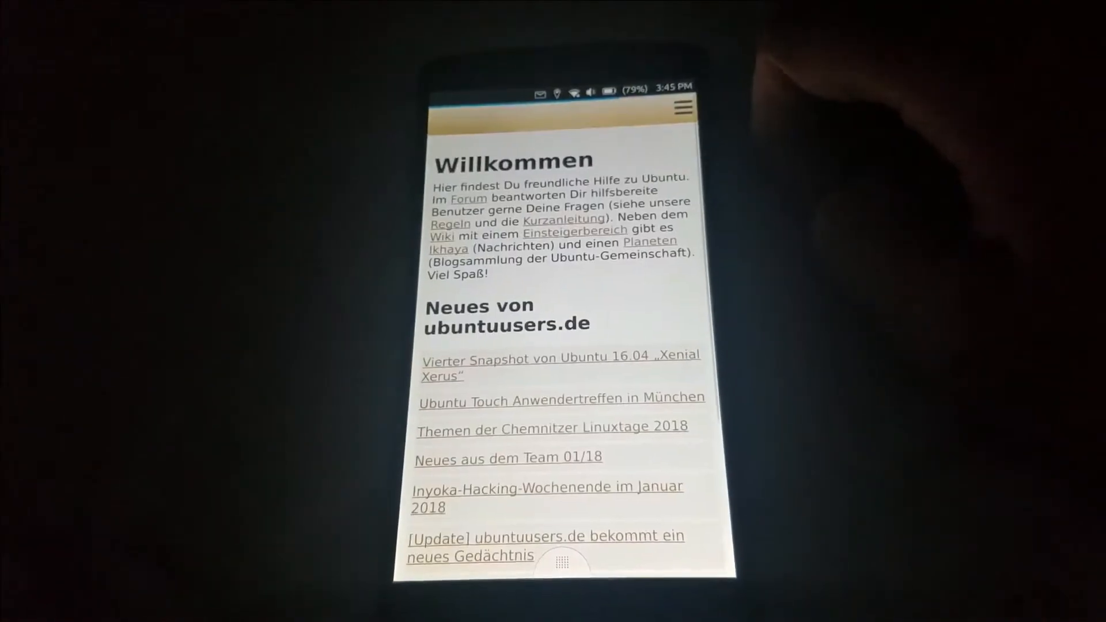
{"action": "scroll", "scroll_direction": "down", "scroll_amount": 3}
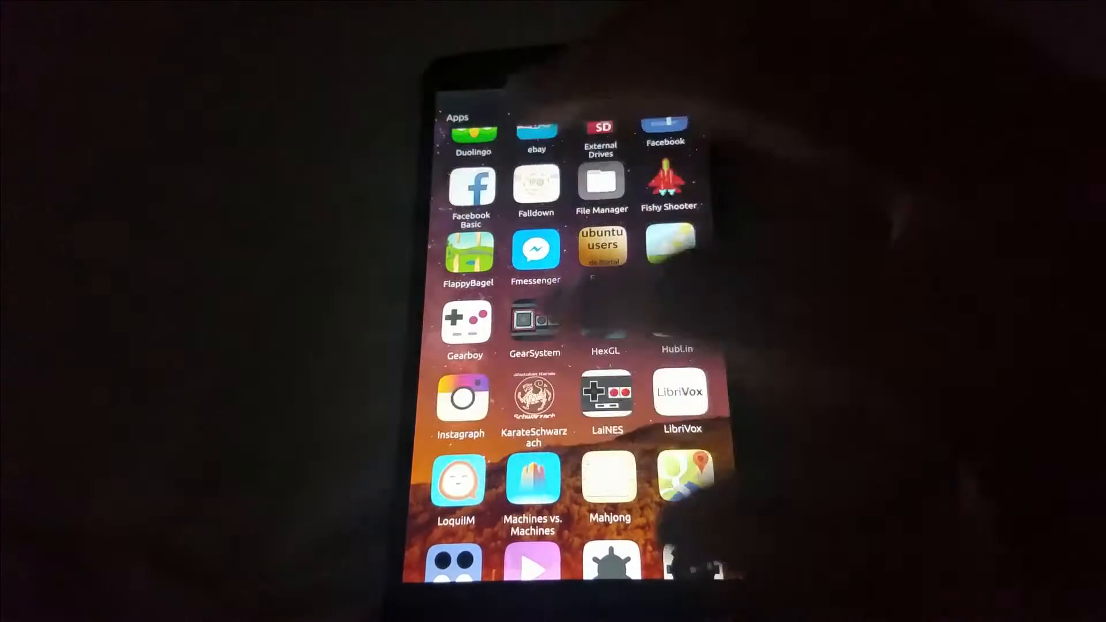
{"action": "scroll", "scroll_direction": "down", "scroll_amount": 3}
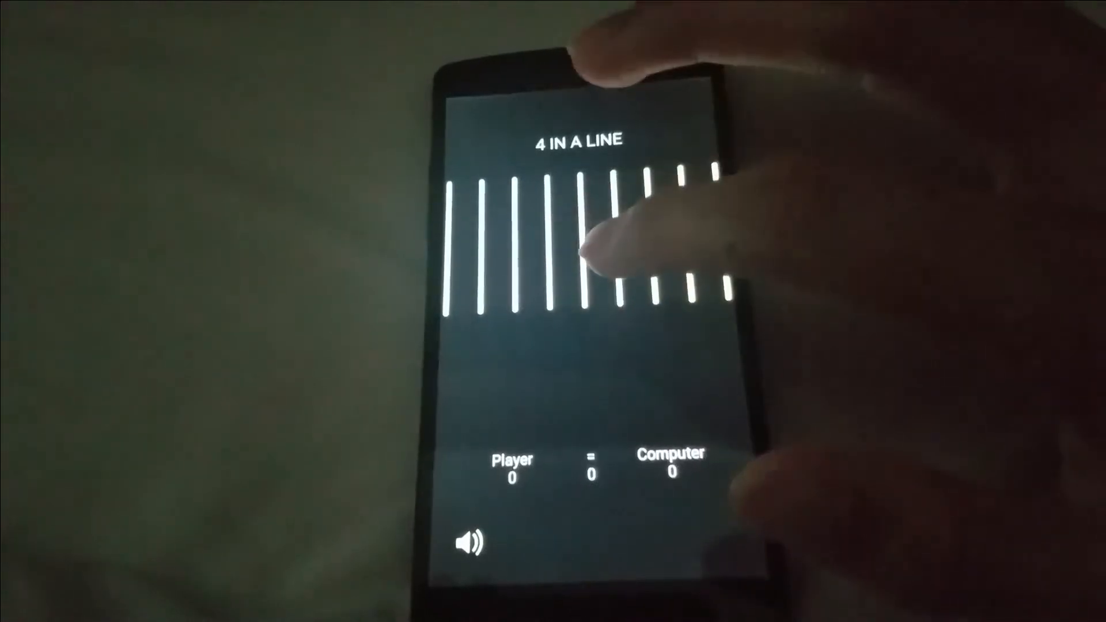
{"action": "left_click", "coordinate": [580, 275]}
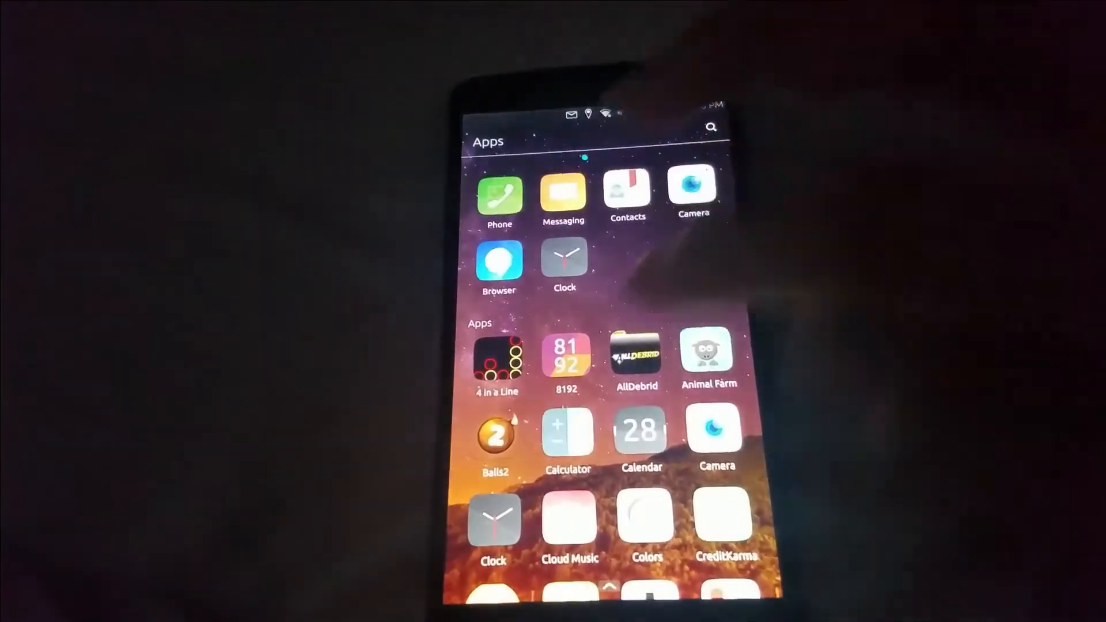
- Scroll the portrait Apps scope down to the bottom and back to the top
{"action": "scroll", "scroll_direction": "down", "scroll_amount": 3}
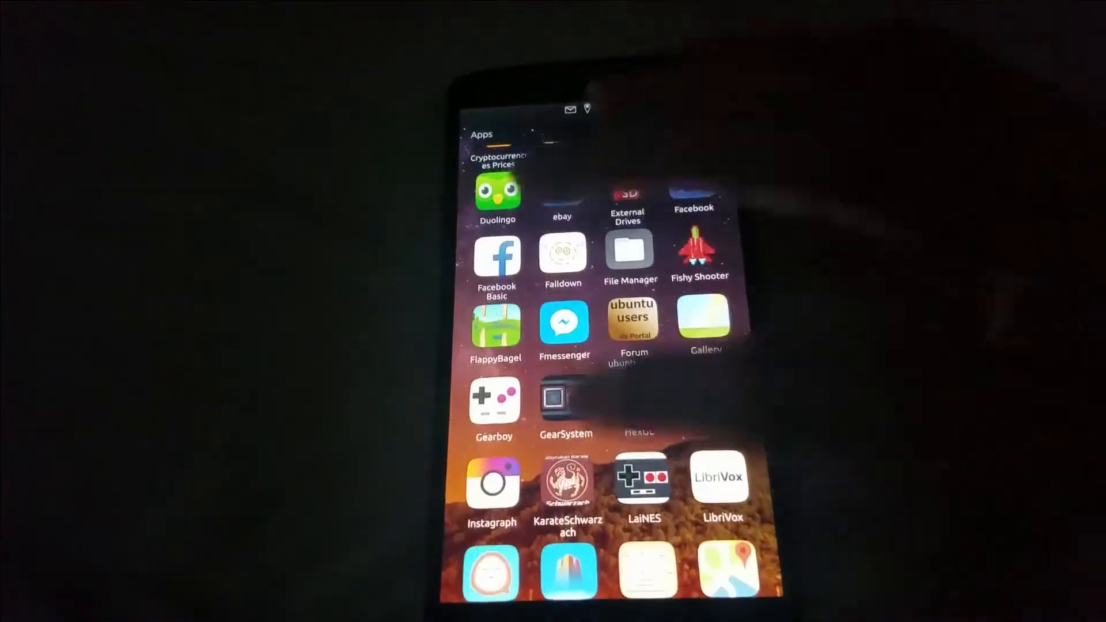
{"action": "scroll", "scroll_direction": "down", "scroll_amount": 3}
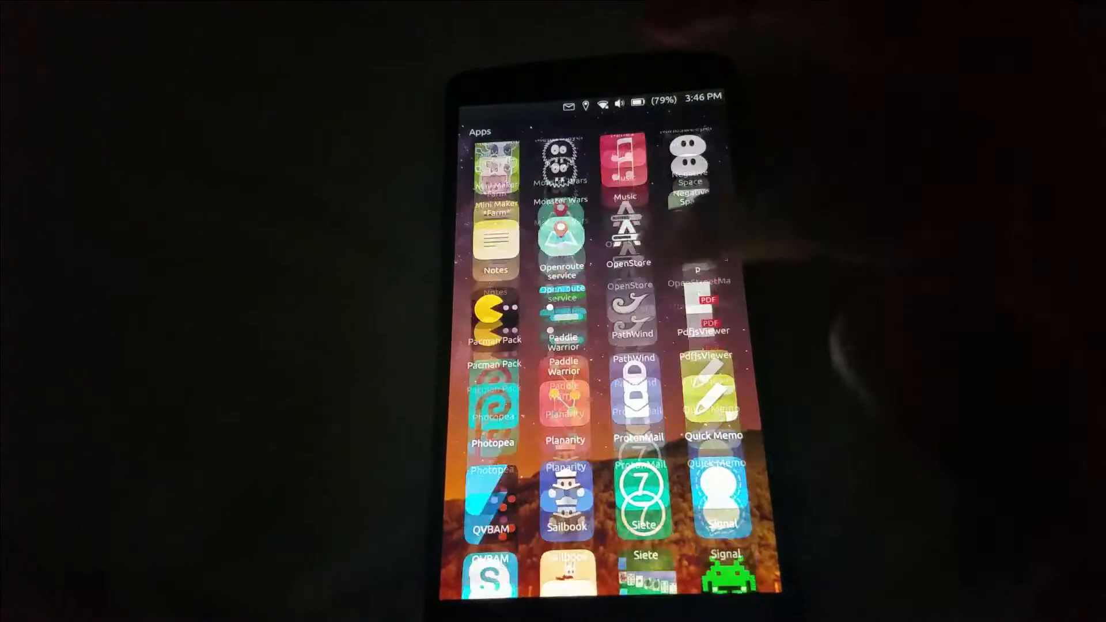
{"action": "scroll", "scroll_direction": "down", "scroll_amount": 3}
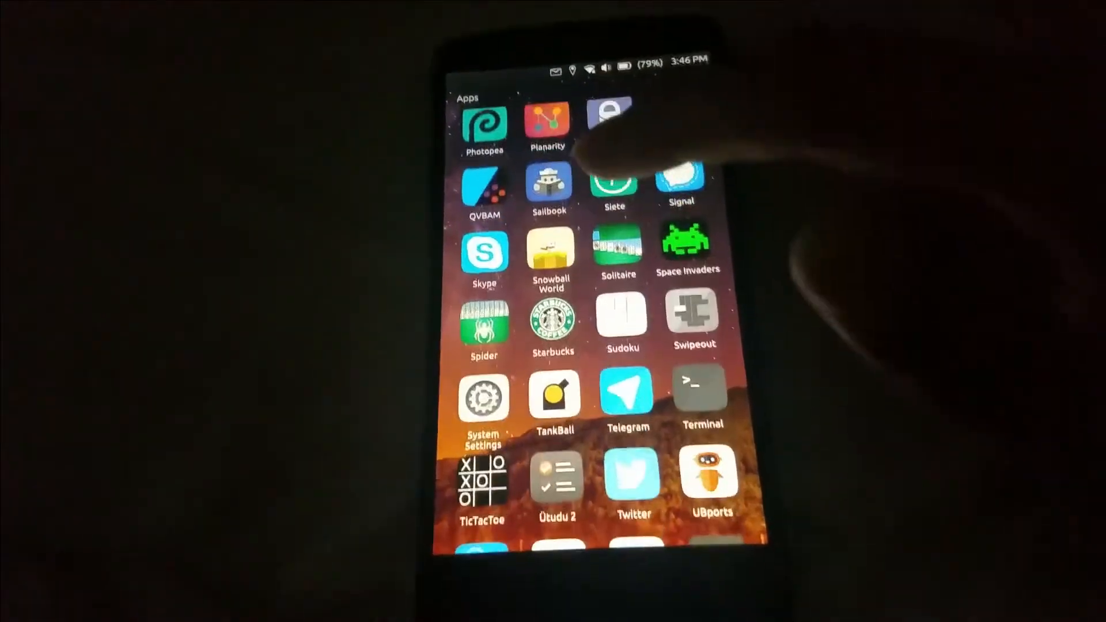
{"action": "scroll", "scroll_direction": "down", "scroll_amount": 3}
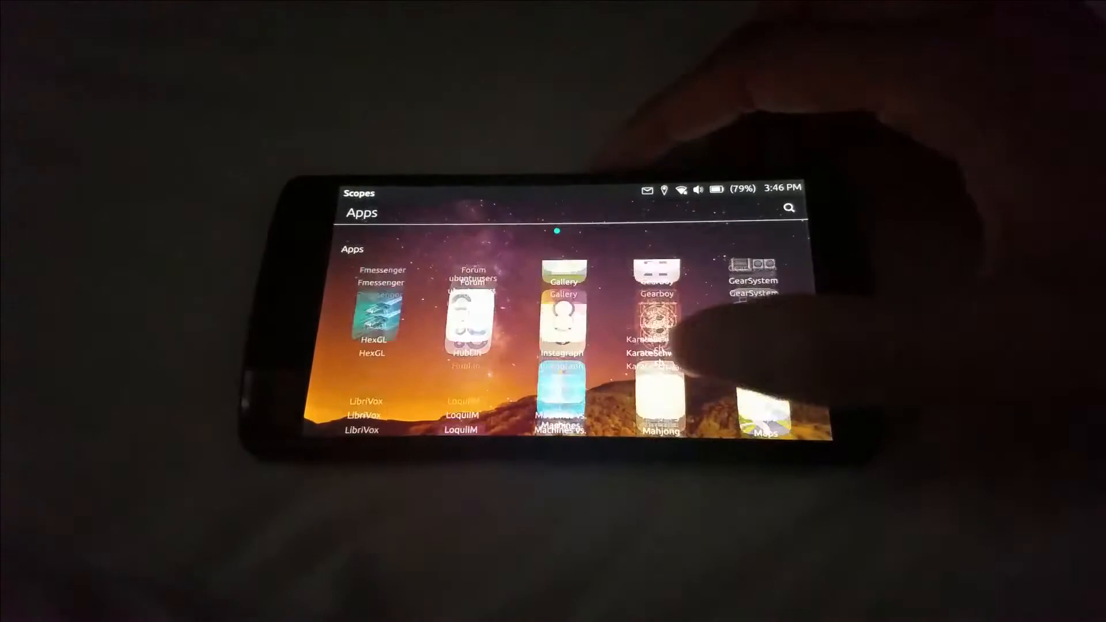
{"action": "scroll", "scroll_direction": "down", "scroll_amount": 3}
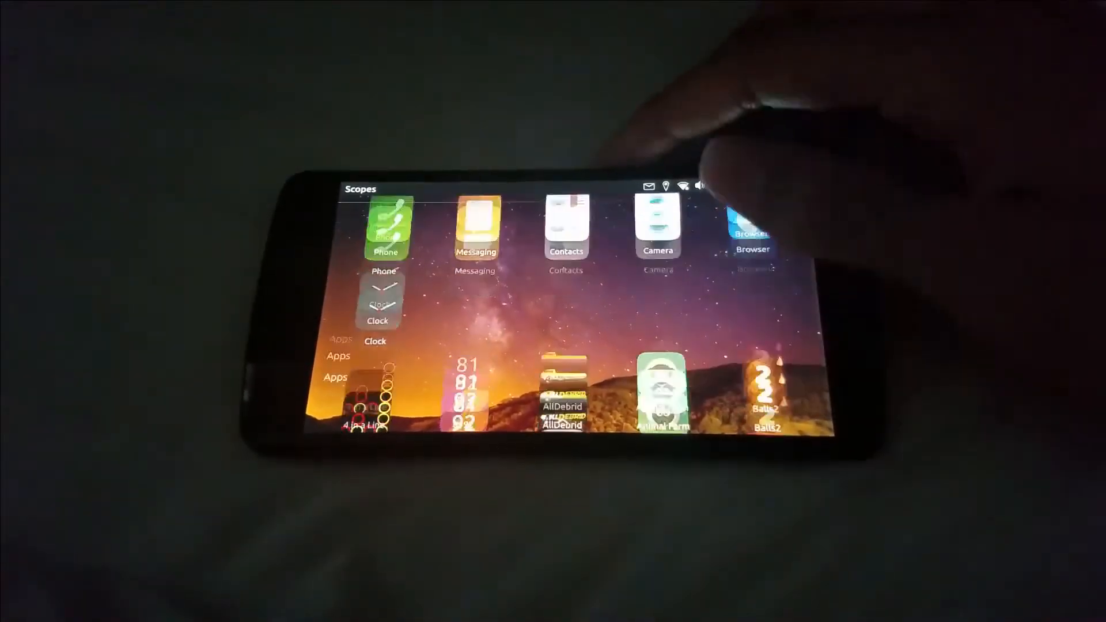
{"action": "scroll", "scroll_direction": "down", "scroll_amount": 3}
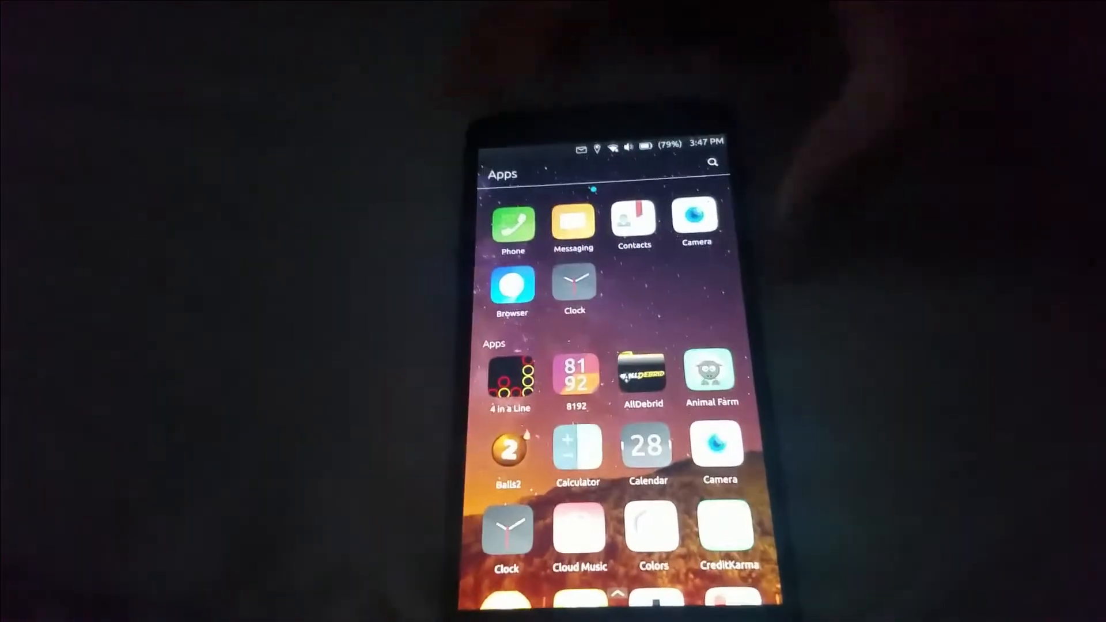
{"action": "scroll", "scroll_direction": "down", "scroll_amount": 3}
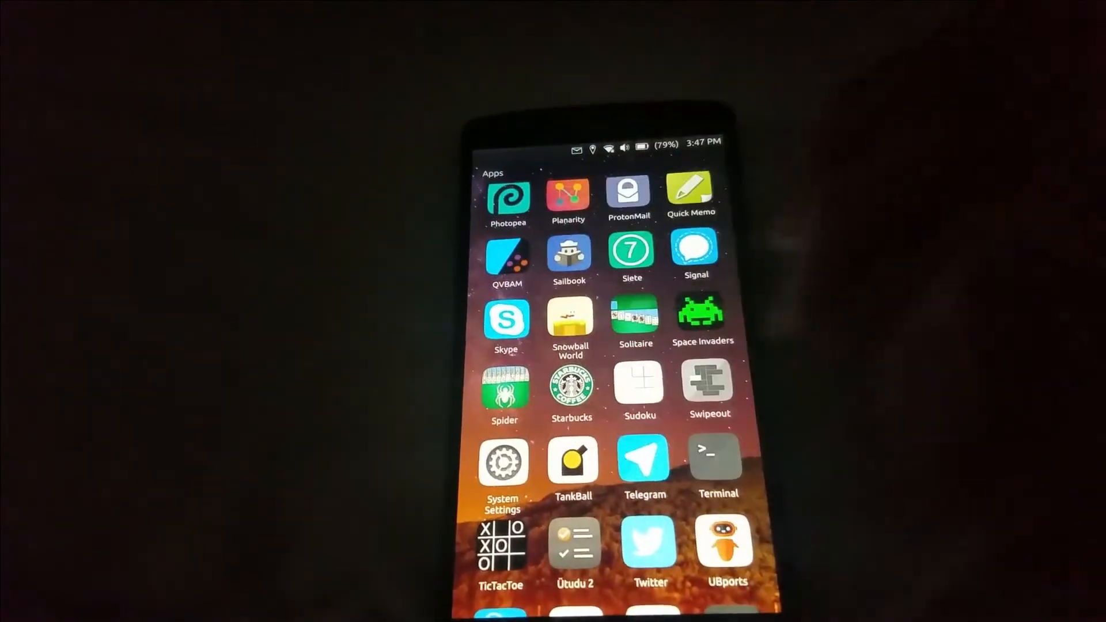
{"action": "scroll", "scroll_direction": "down", "scroll_amount": 3}
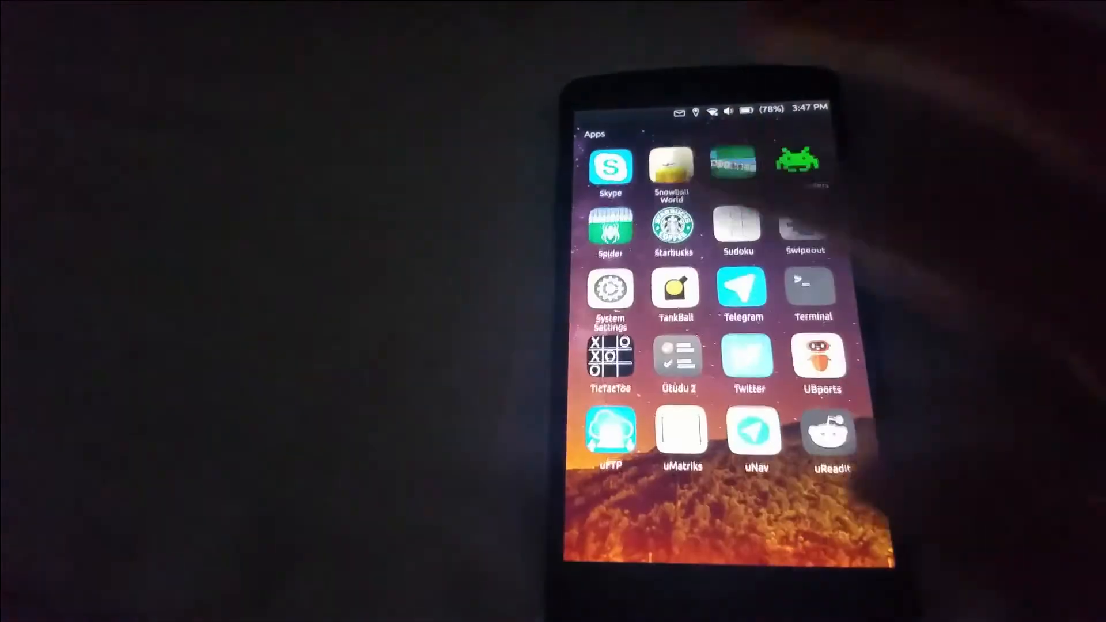
{"action": "scroll", "scroll_direction": "down", "scroll_amount": 3}
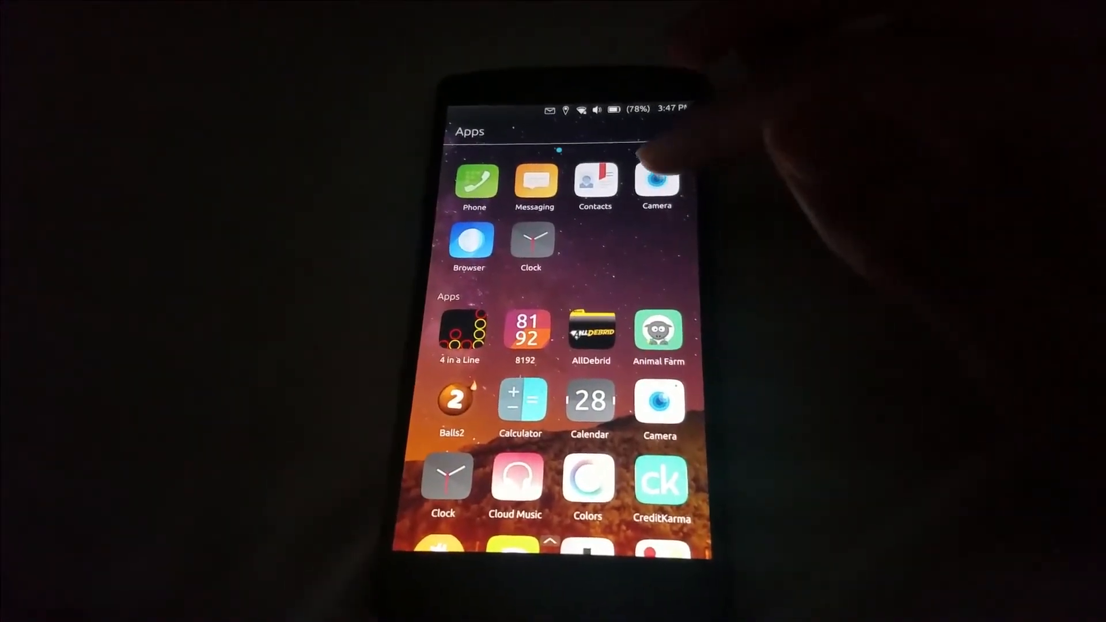
- Launch Camera, record a short video clip, and stop to save it
{"action": "left_click", "coordinate": [656, 180]}
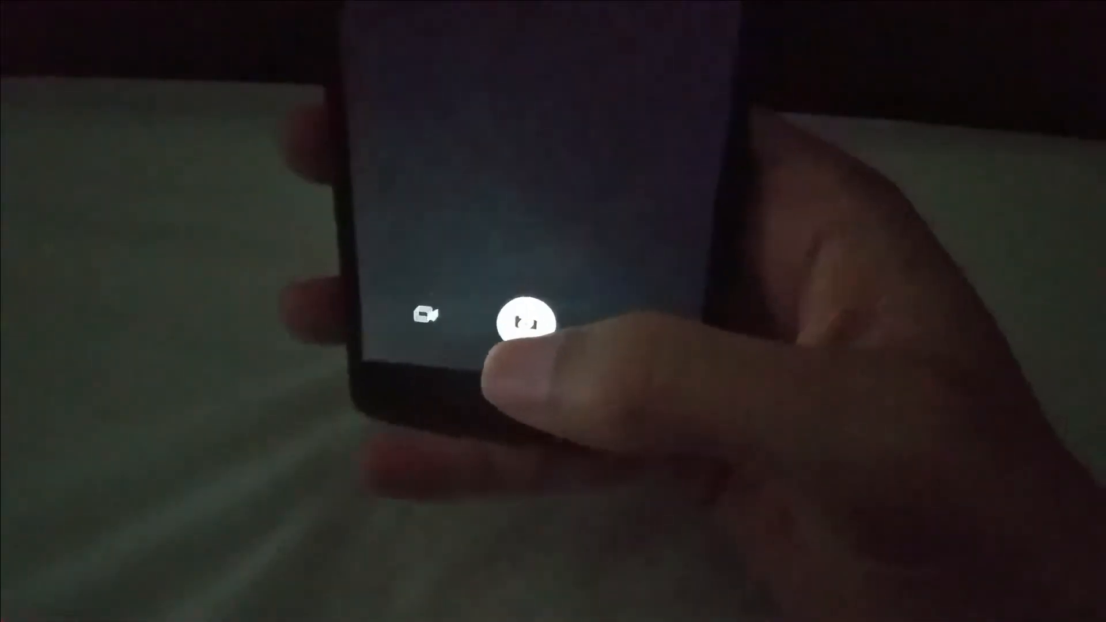
{"action": "left_click", "coordinate": [524, 321]}
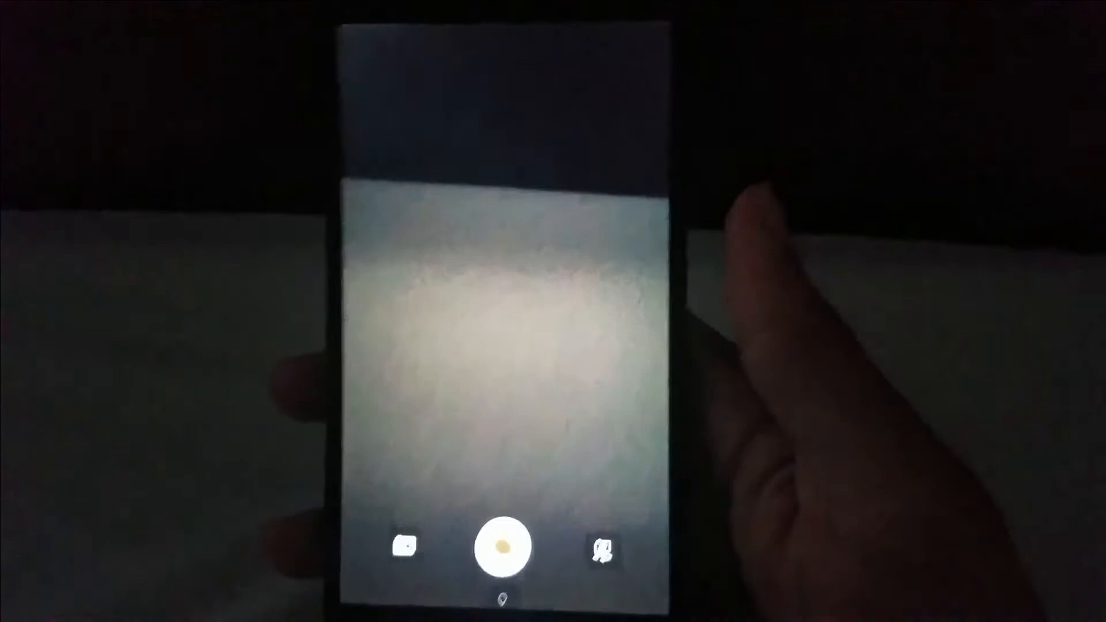
{"action": "left_click", "coordinate": [505, 546]}
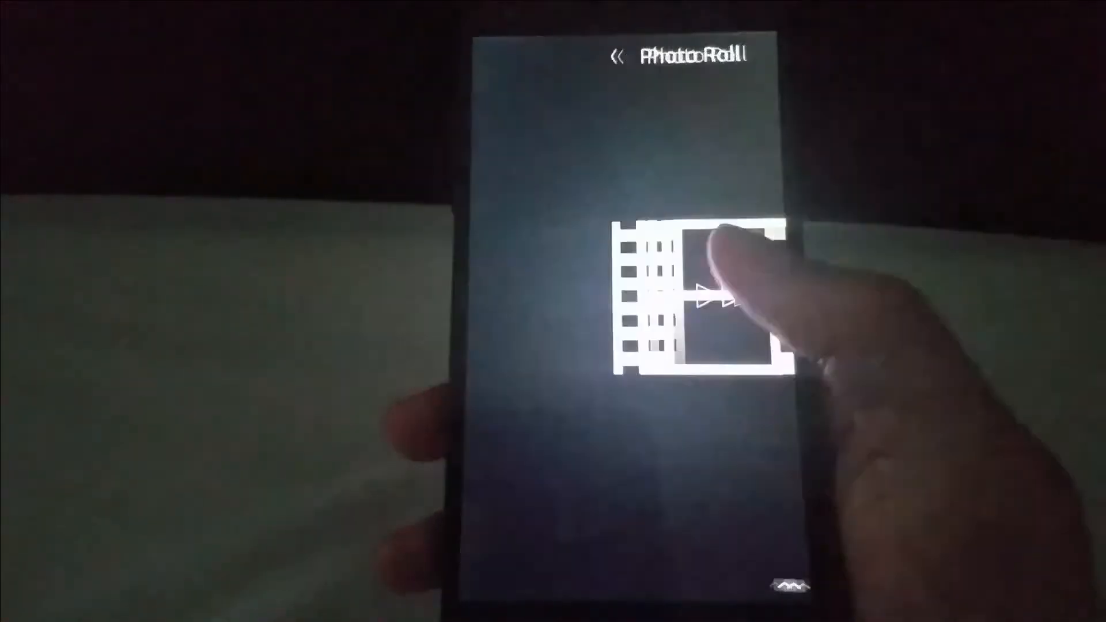
- Play the recorded clip from the Photo Roll, then return to the Apps screen
{"action": "left_click", "coordinate": [698, 296]}
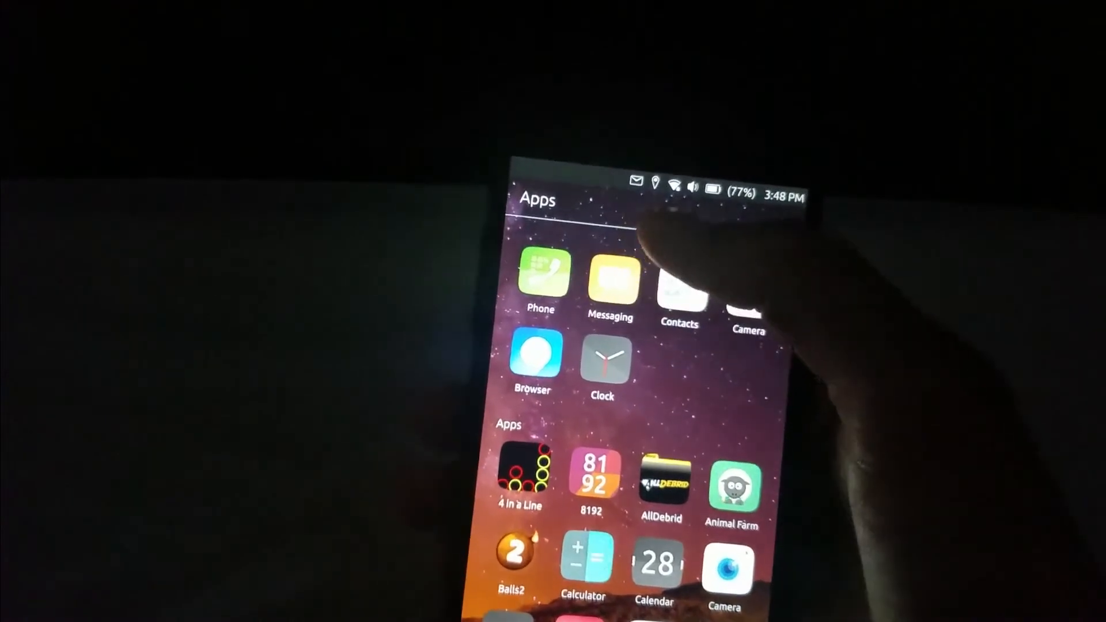
{"action": "scroll", "scroll_direction": "down", "scroll_amount": 3}
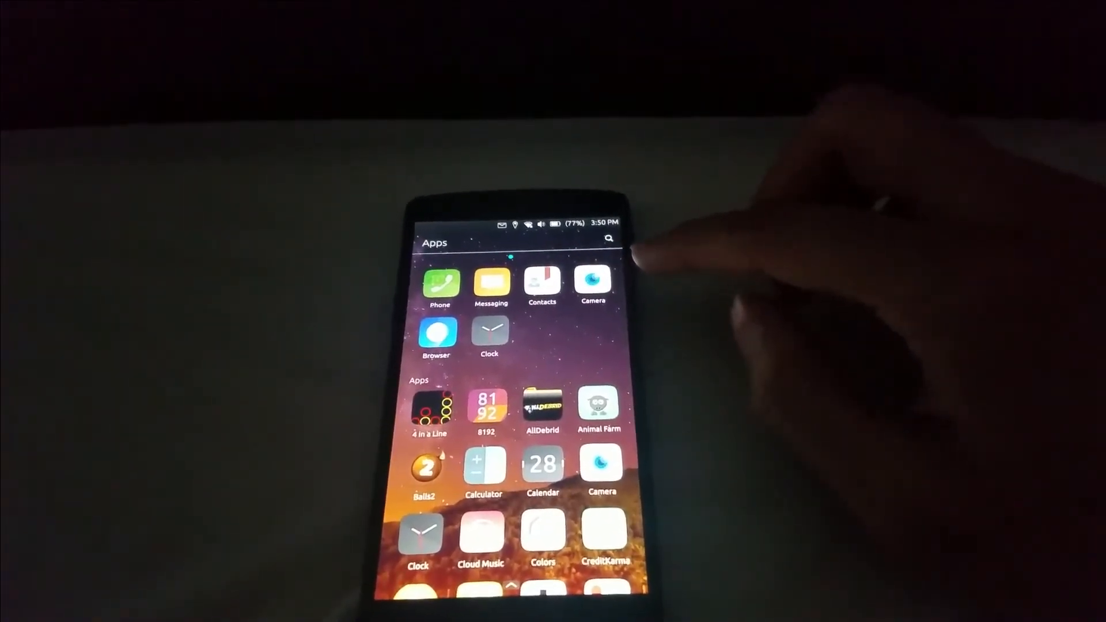
- Scroll the app list to the Cryptocurrency Prices–LibriVox range where Gearboy appears
{"action": "scroll", "scroll_direction": "down", "scroll_amount": 3}
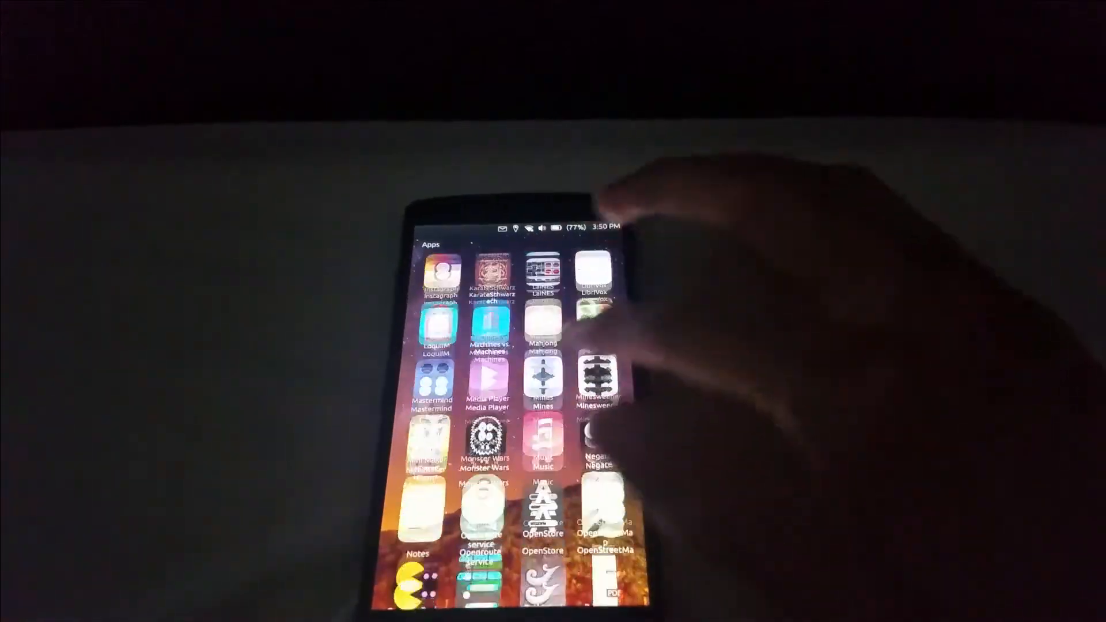
{"action": "scroll", "scroll_direction": "down", "scroll_amount": 3}
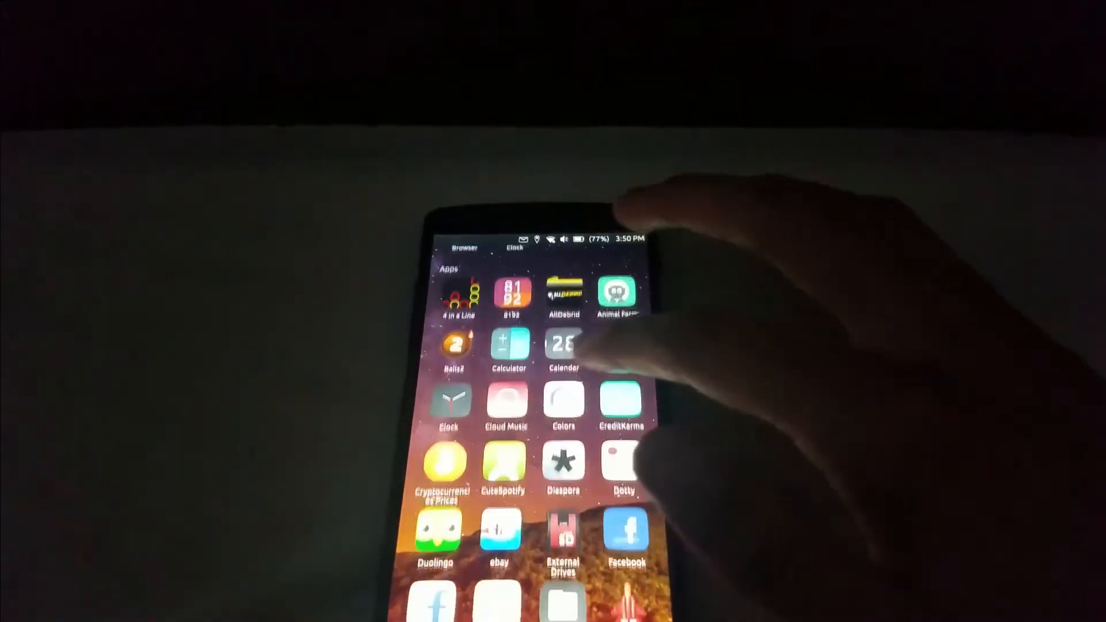
{"action": "scroll", "scroll_direction": "down", "scroll_amount": 3}
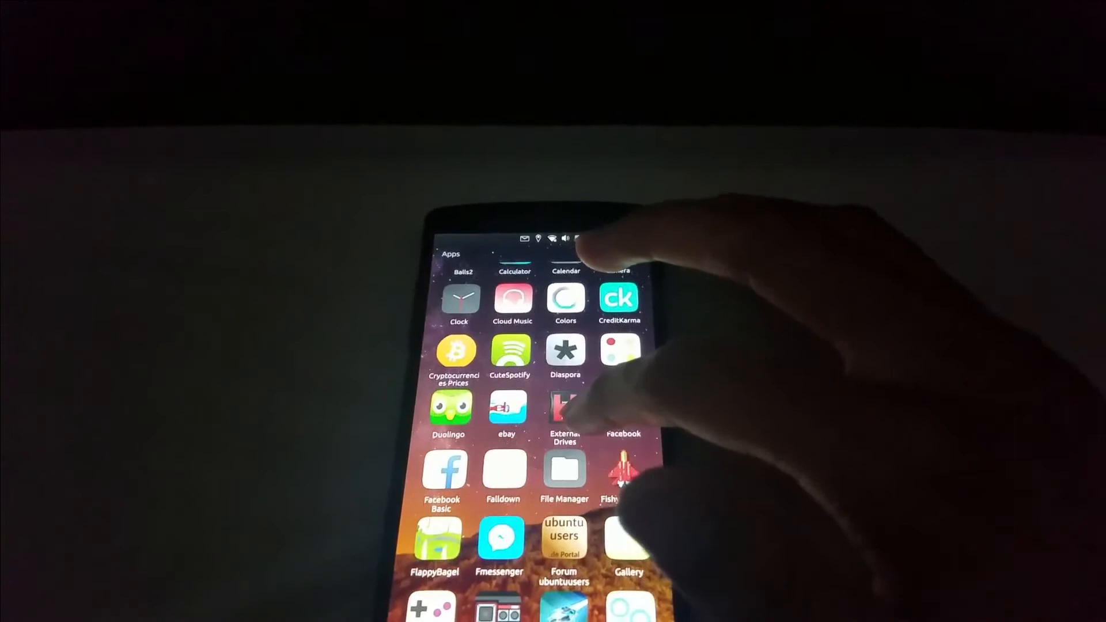
{"action": "scroll", "scroll_direction": "down", "scroll_amount": 3}
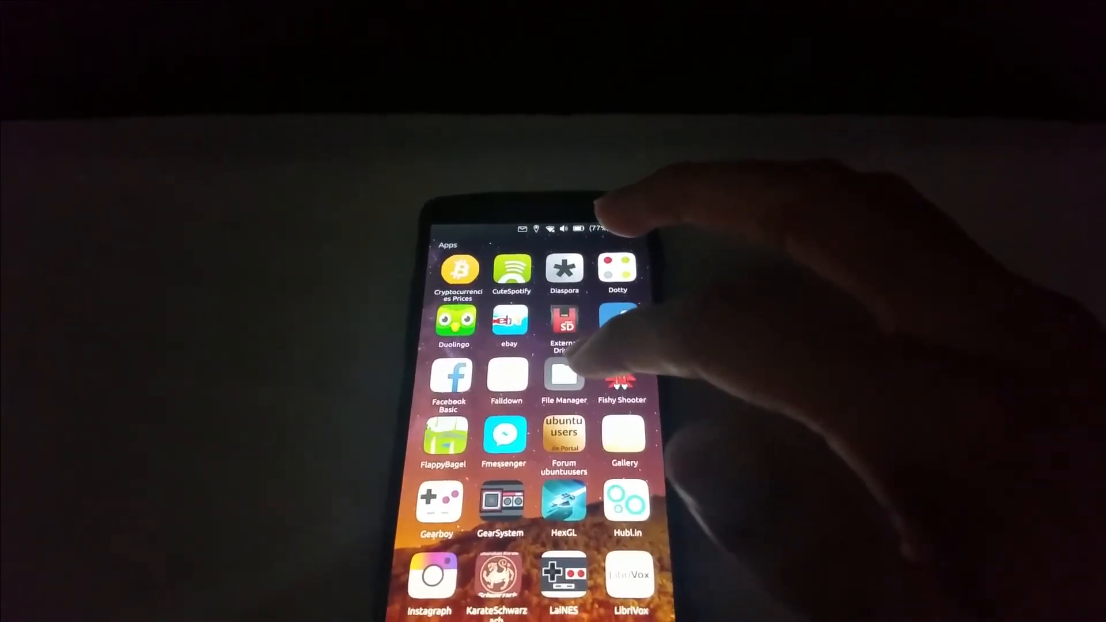
{"action": "left_click", "coordinate": [562, 379]}
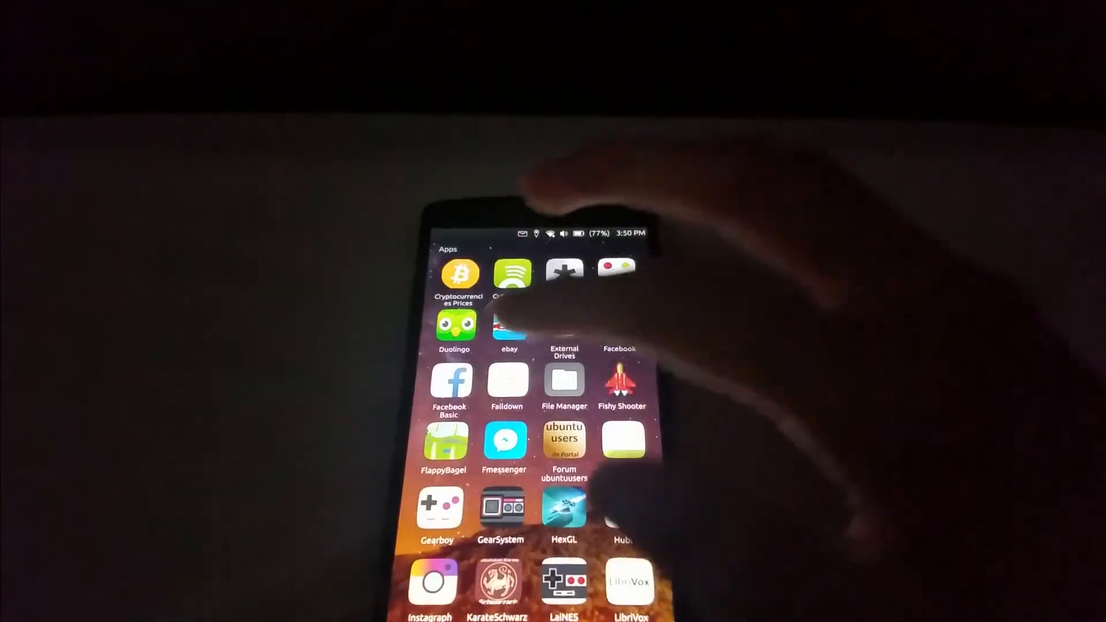
- Launch Gearboy, showing its Game Boy screen prompting for a ROM
{"action": "left_click", "coordinate": [437, 511]}
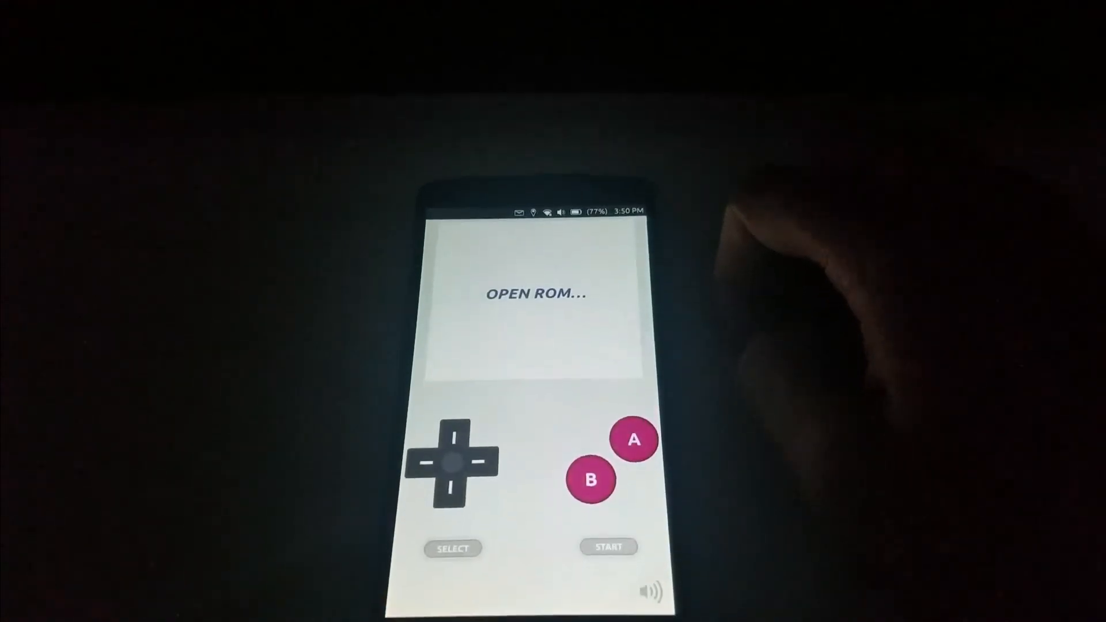